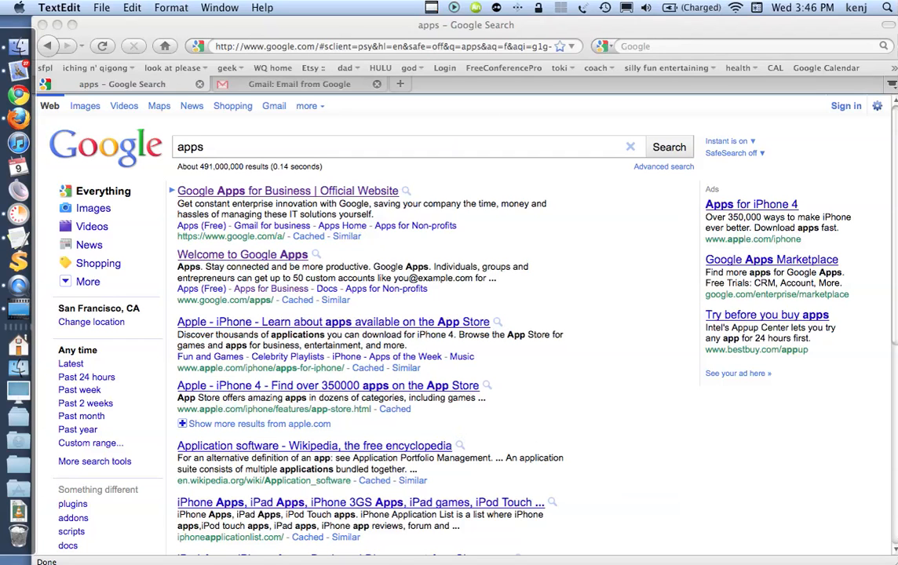
pyautogui.moveTo(432, 35)
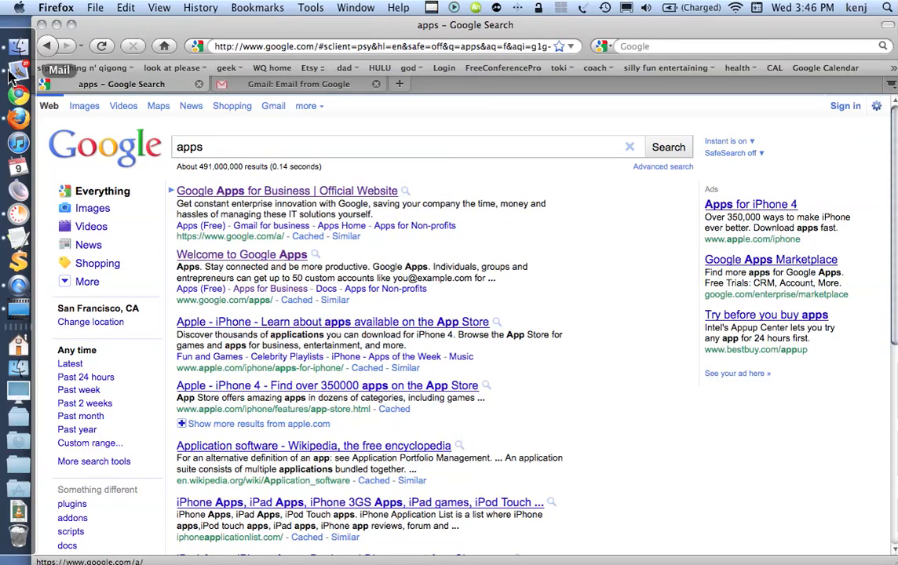
# - Bring Apple Mail to the front and collapse the Inbox's sub-mailboxes
pyautogui.click(18, 72)
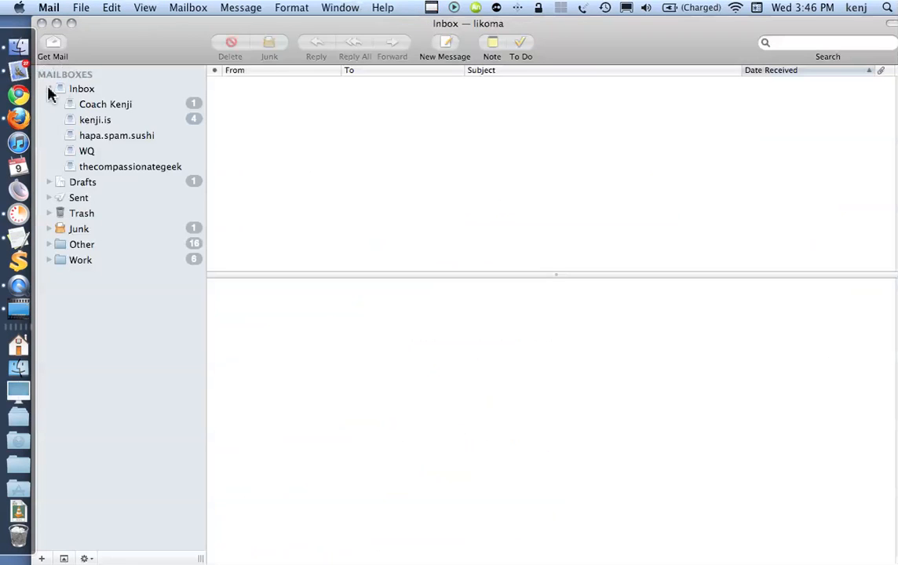
pyautogui.click(49, 88)
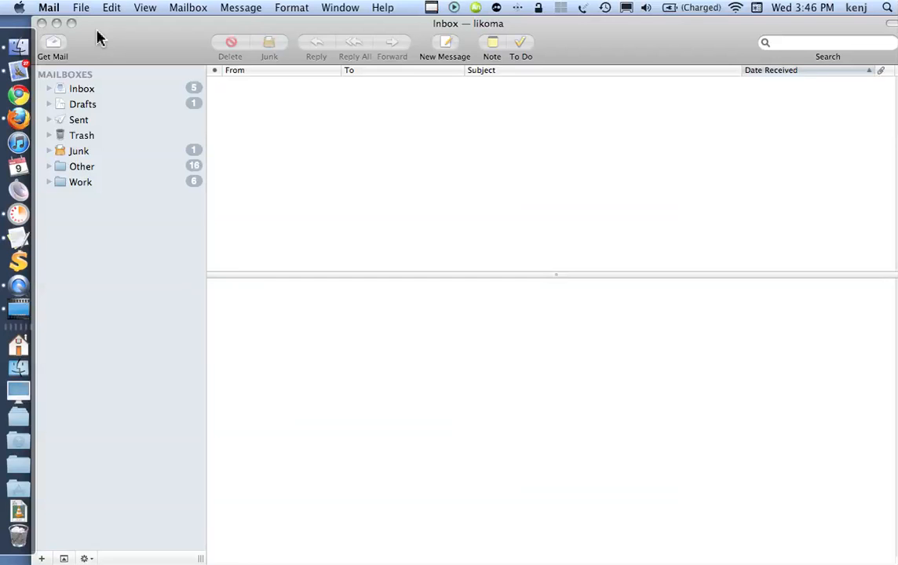
pyautogui.moveTo(19, 94)
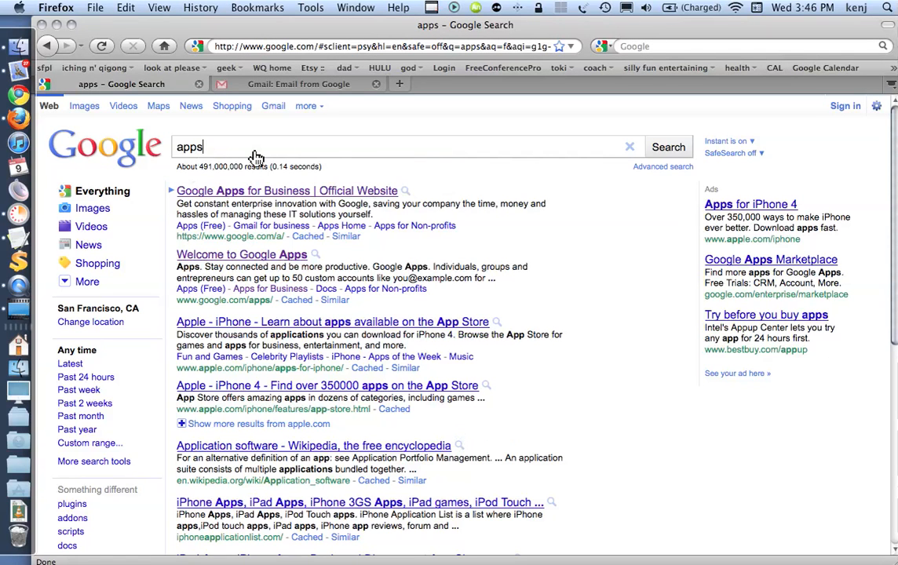
pyautogui.moveTo(666, 157)
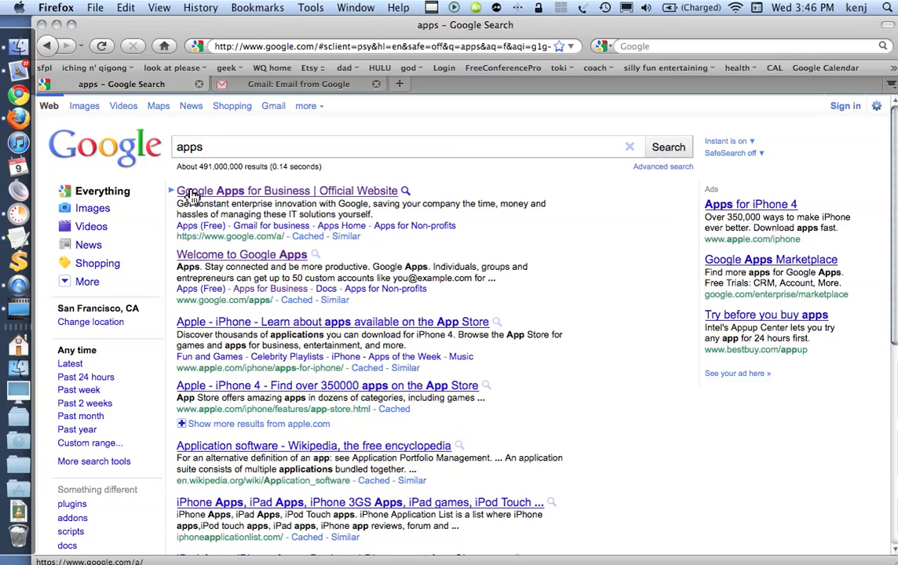
pyautogui.moveTo(324, 196)
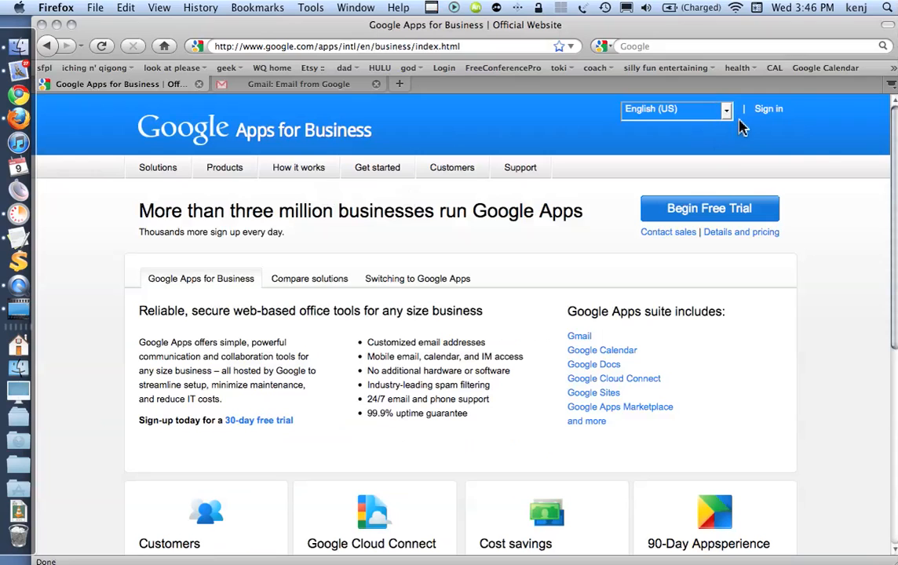
# - Enter the domain likoma.com for Email sign-in on Google Apps for Business
pyautogui.click(768, 108)
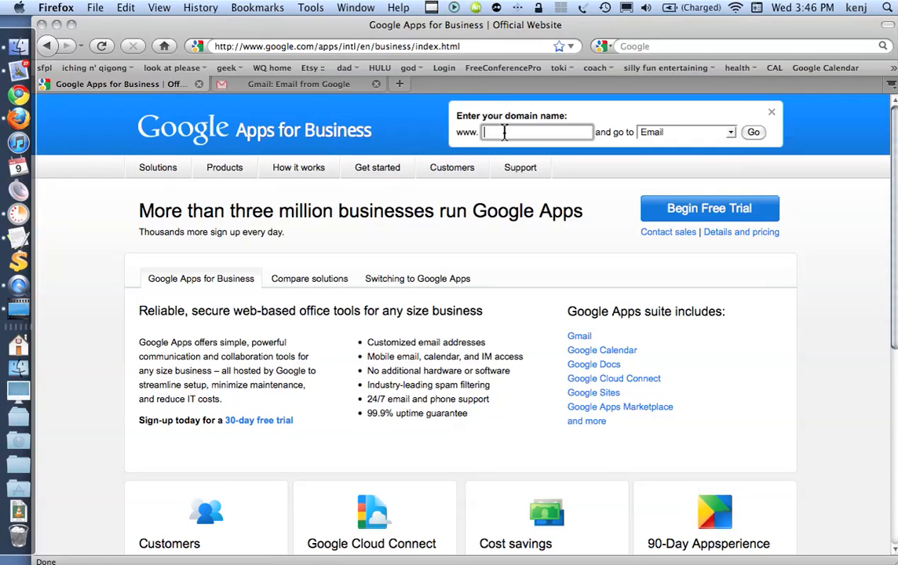
pyautogui.write('likoma.com')
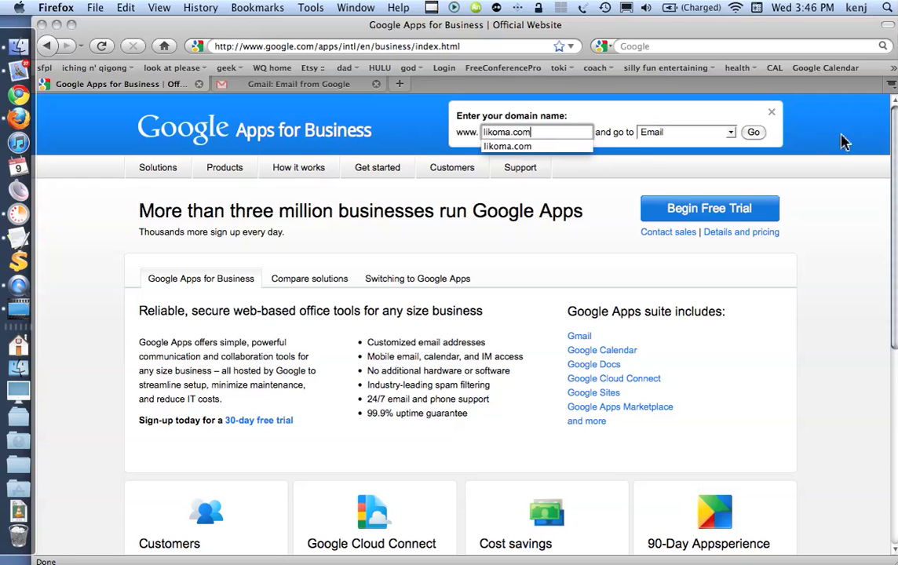
pyautogui.click(752, 132)
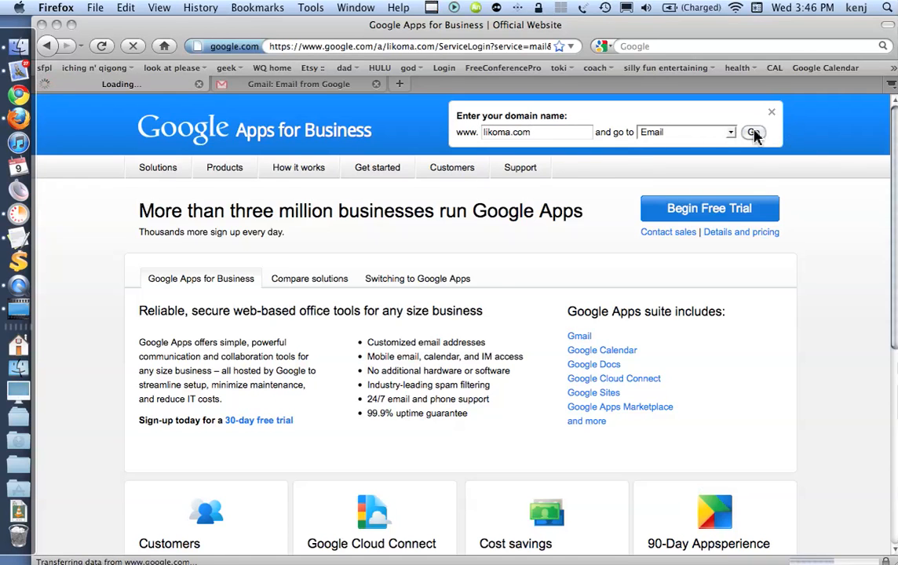
pyautogui.click(753, 132)
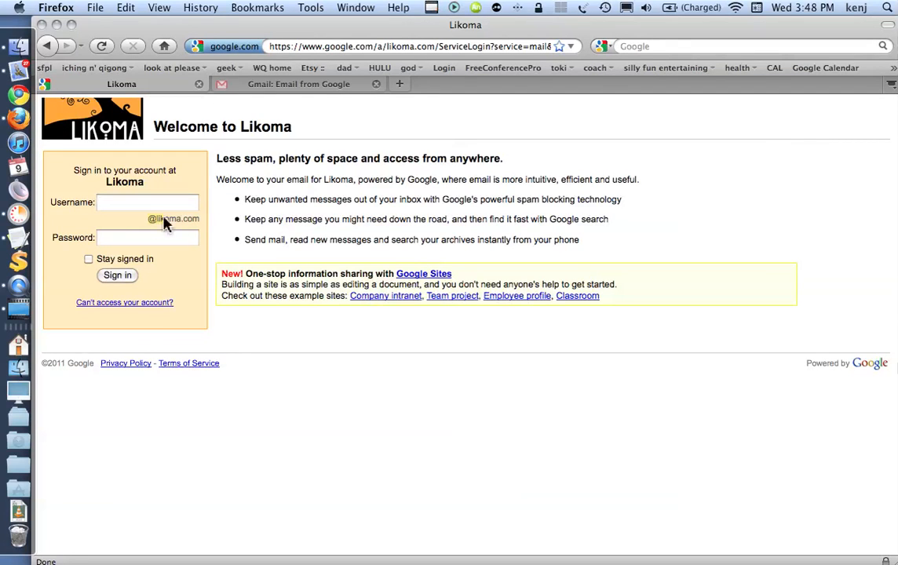
pyautogui.click(147, 203)
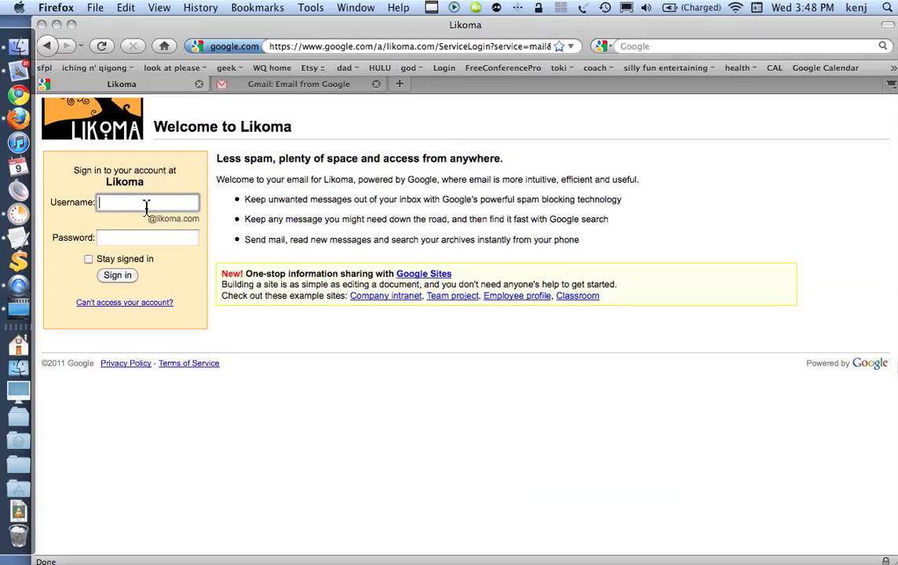
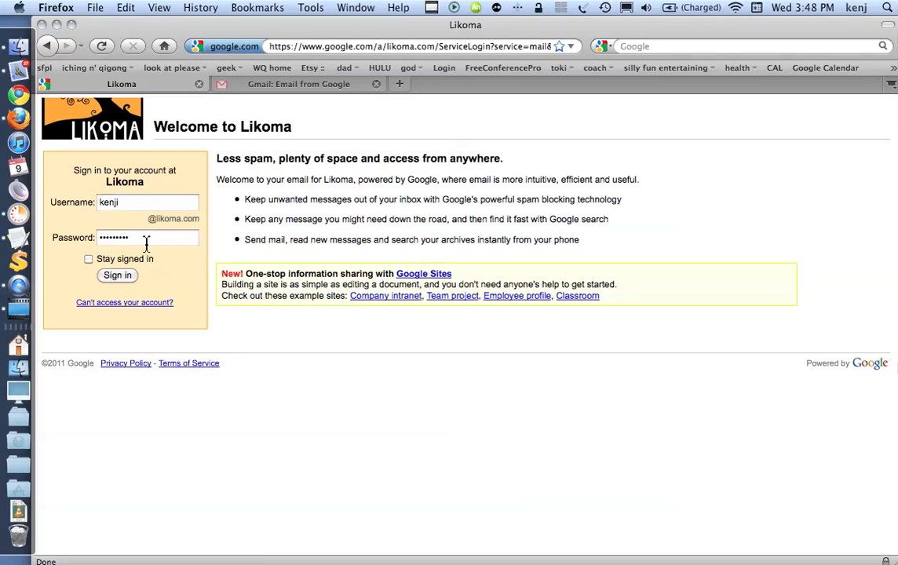
pyautogui.click(117, 275)
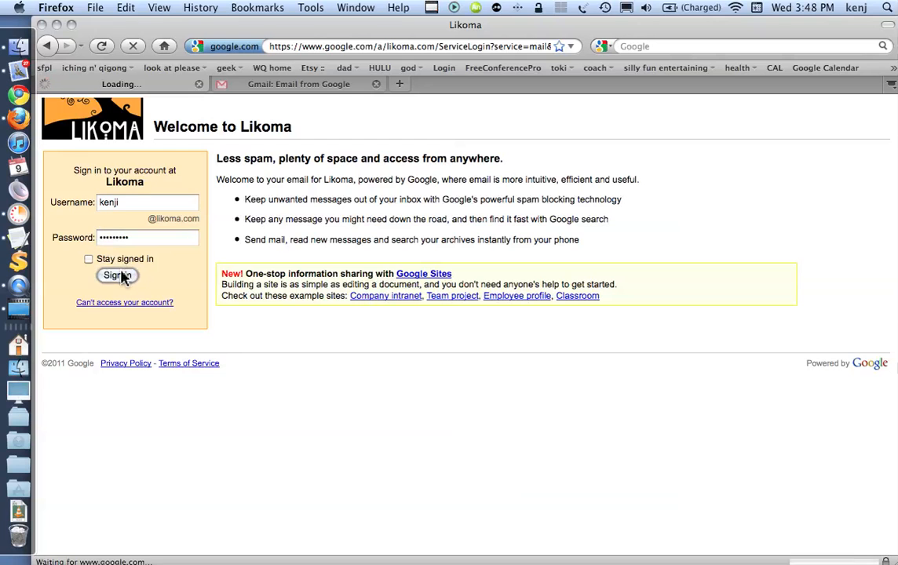
pyautogui.click(117, 274)
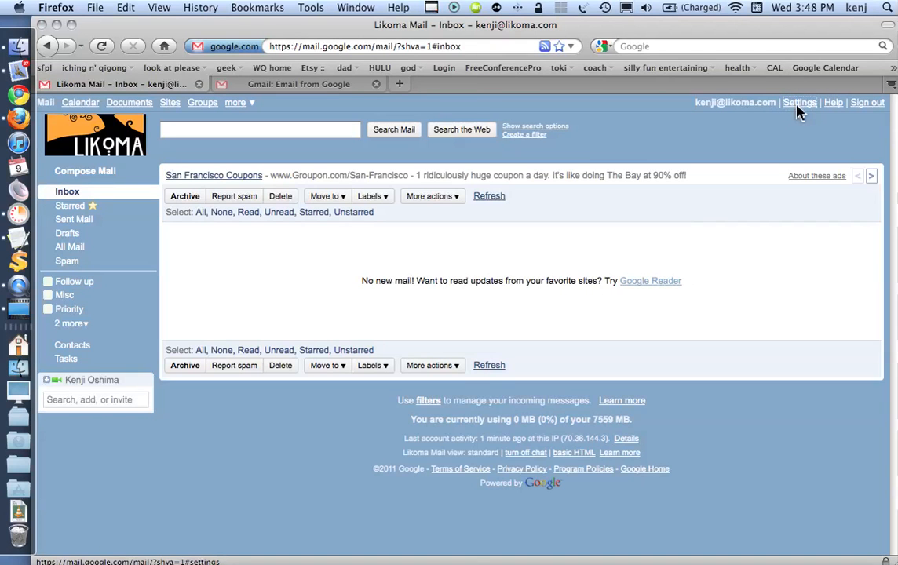
# - Enable IMAP in the Forwarding and POP/IMAP settings and save
pyautogui.click(800, 102)
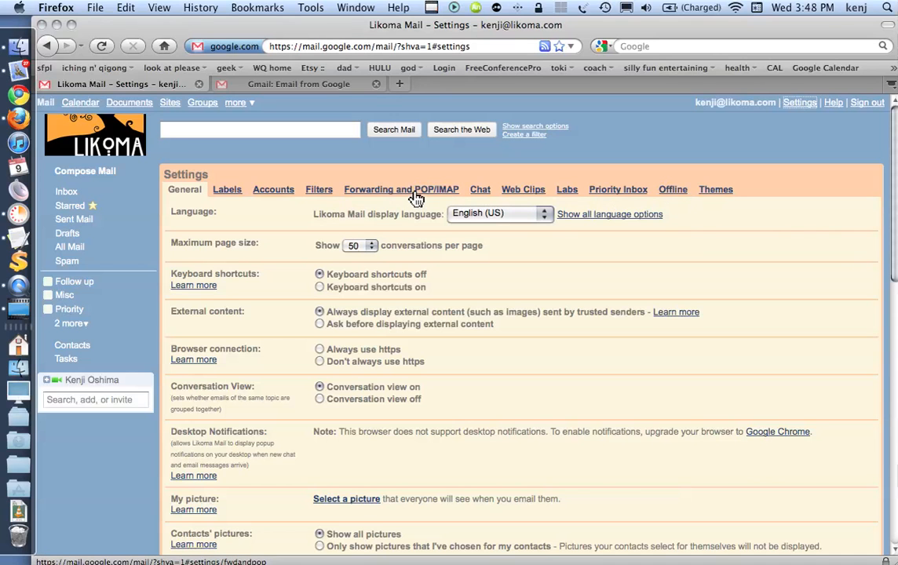
pyautogui.click(401, 189)
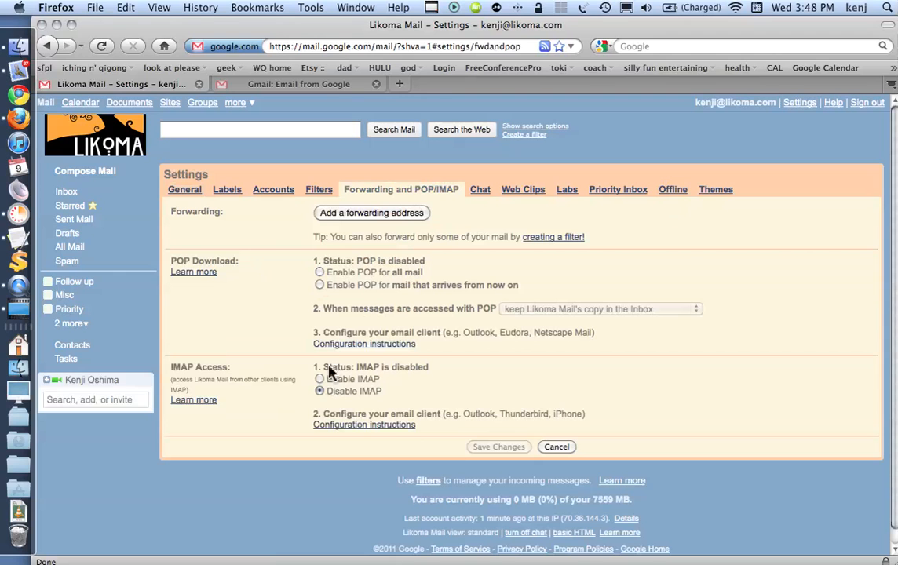
pyautogui.click(319, 379)
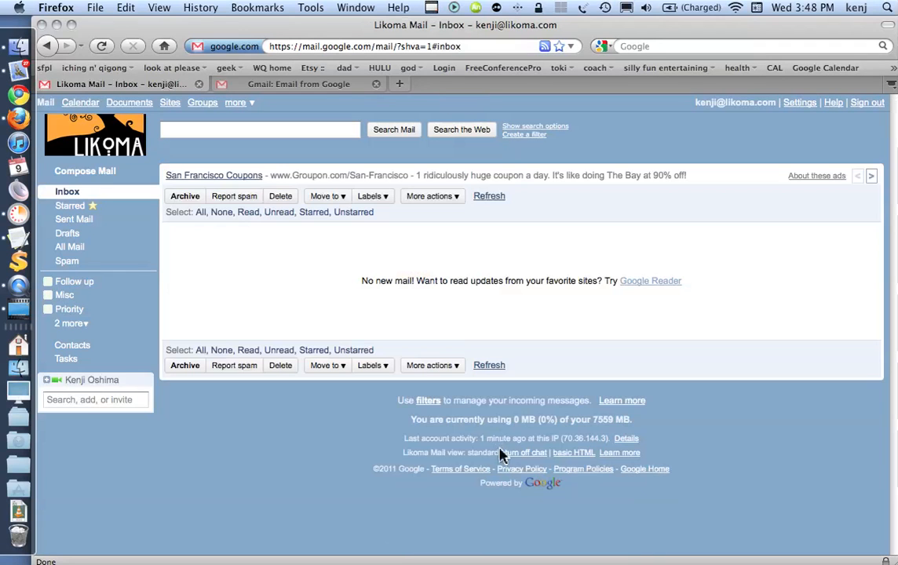
pyautogui.click(19, 71)
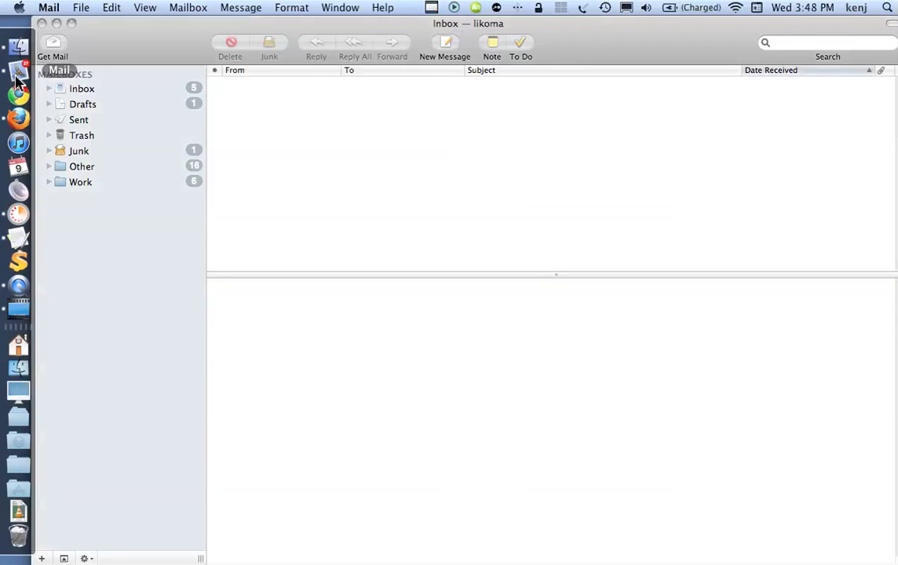
pyautogui.moveTo(49, 7)
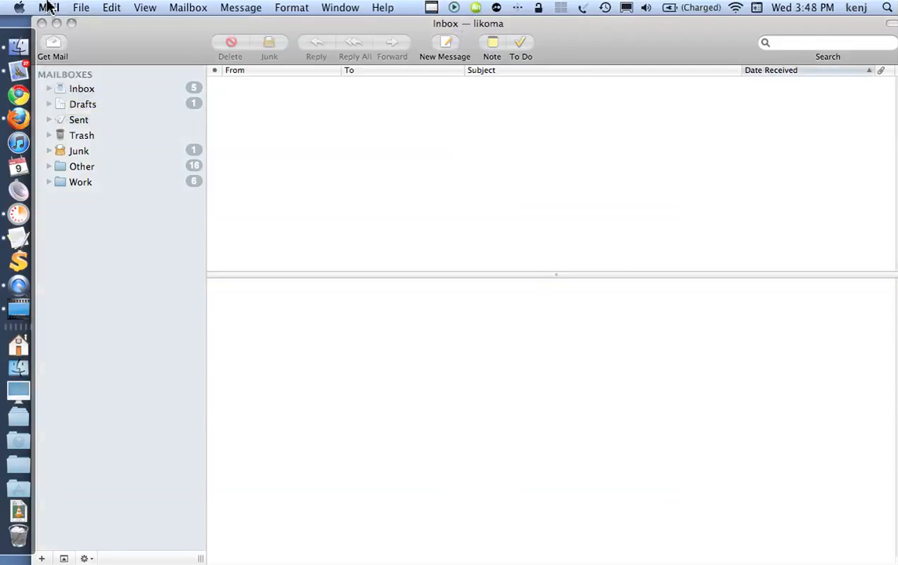
pyautogui.click(49, 7)
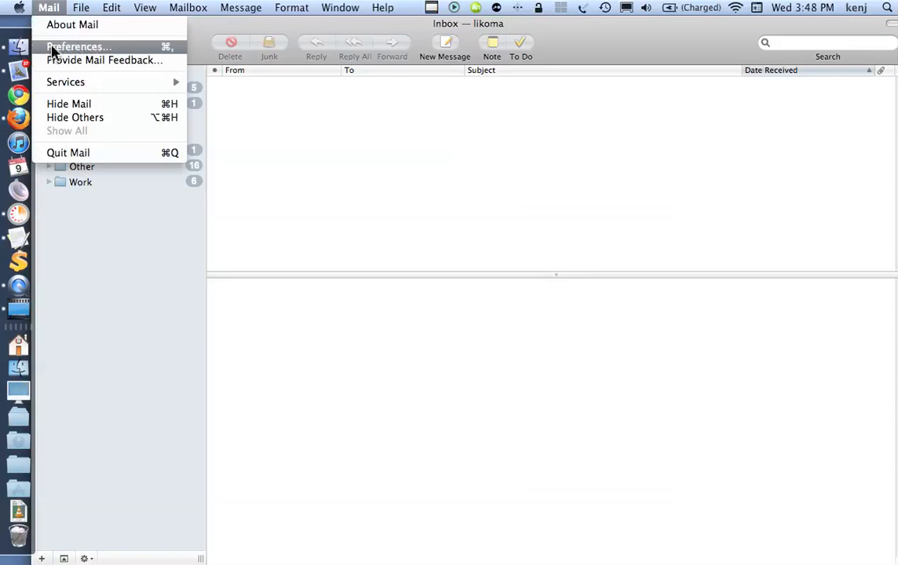
pyautogui.click(78, 47)
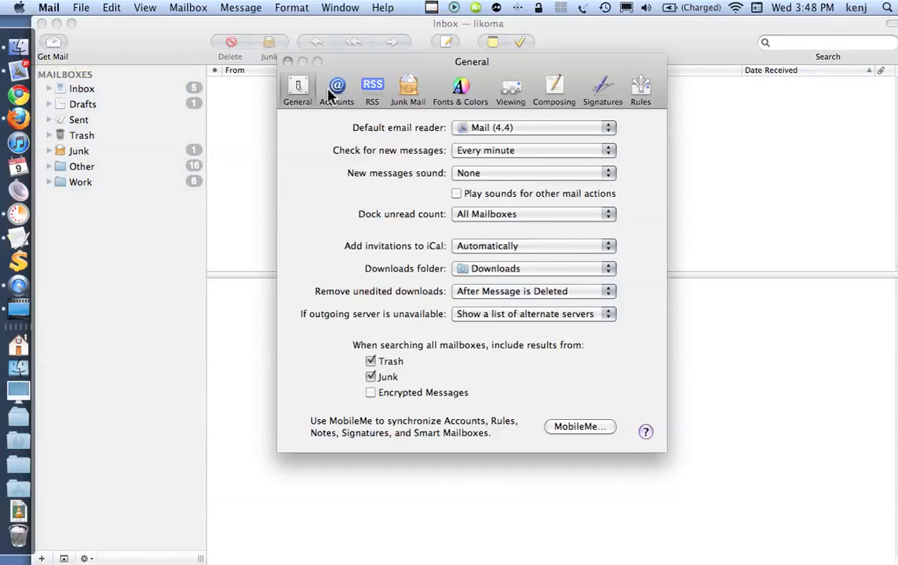
pyautogui.click(337, 90)
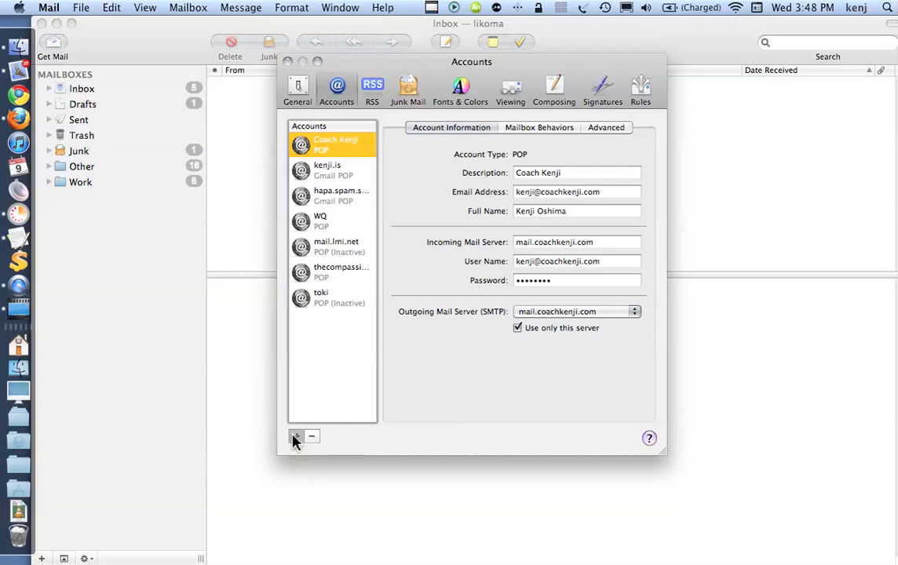
pyautogui.click(296, 436)
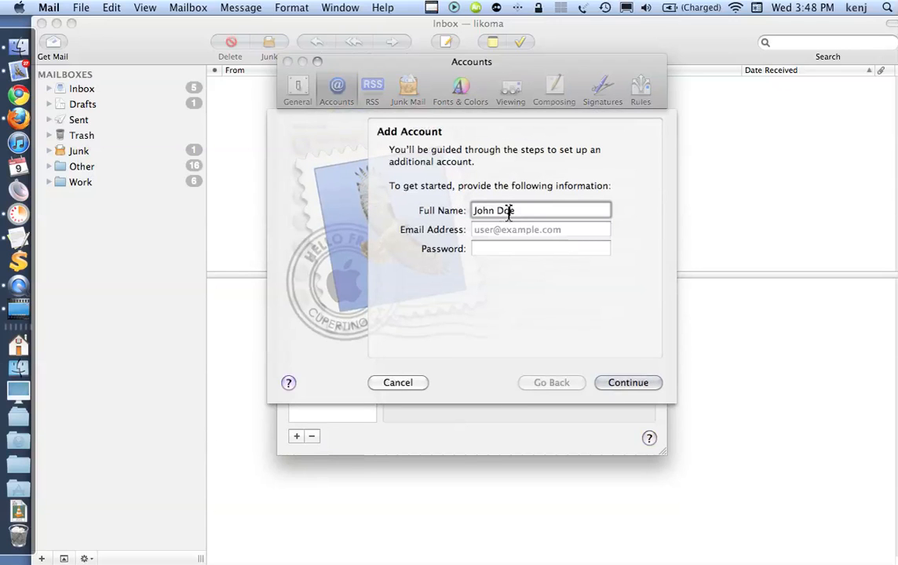
pyautogui.write('Kenji')
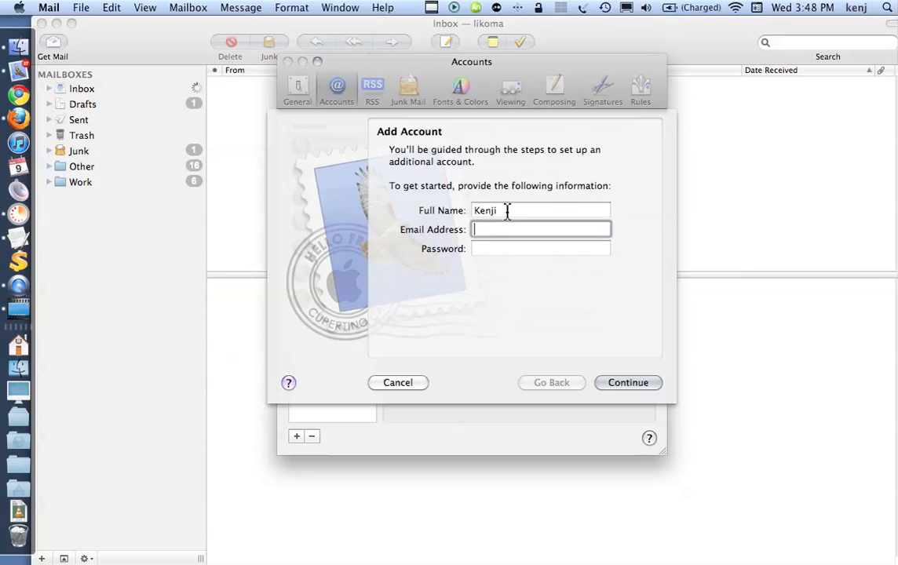
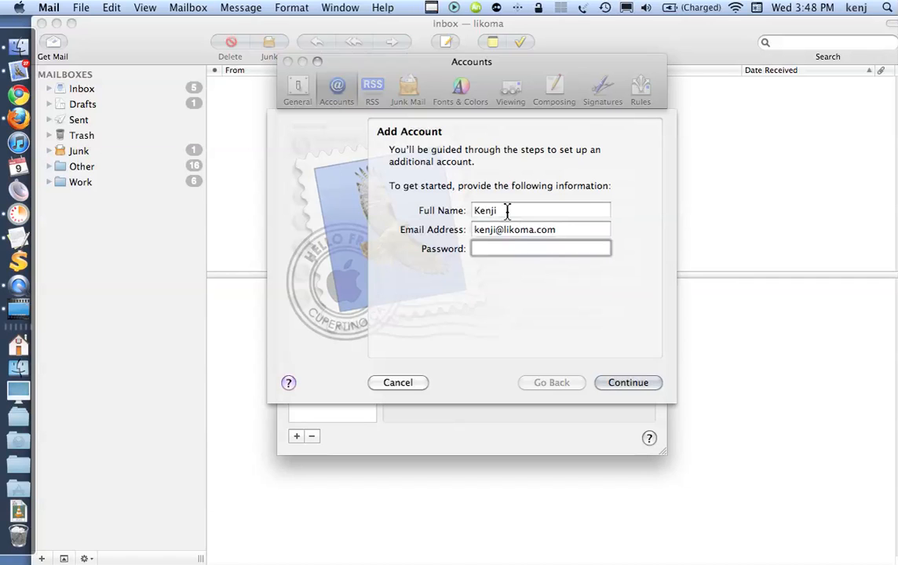
pyautogui.click(628, 382)
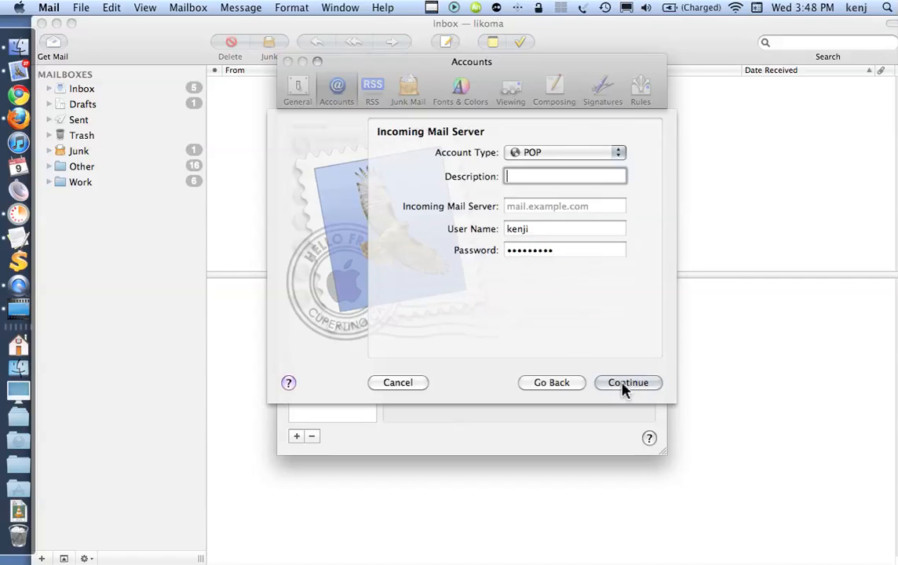
pyautogui.moveTo(399, 145)
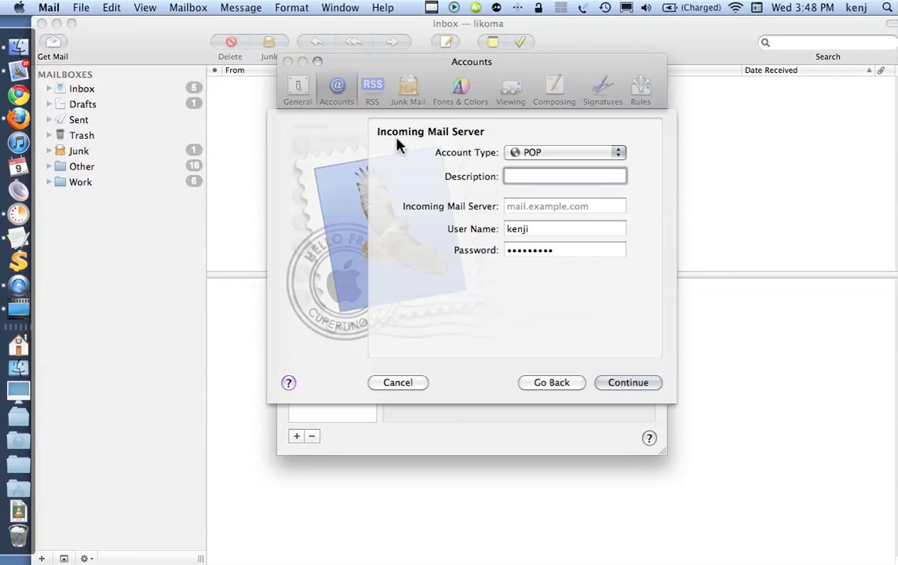
pyautogui.moveTo(544, 155)
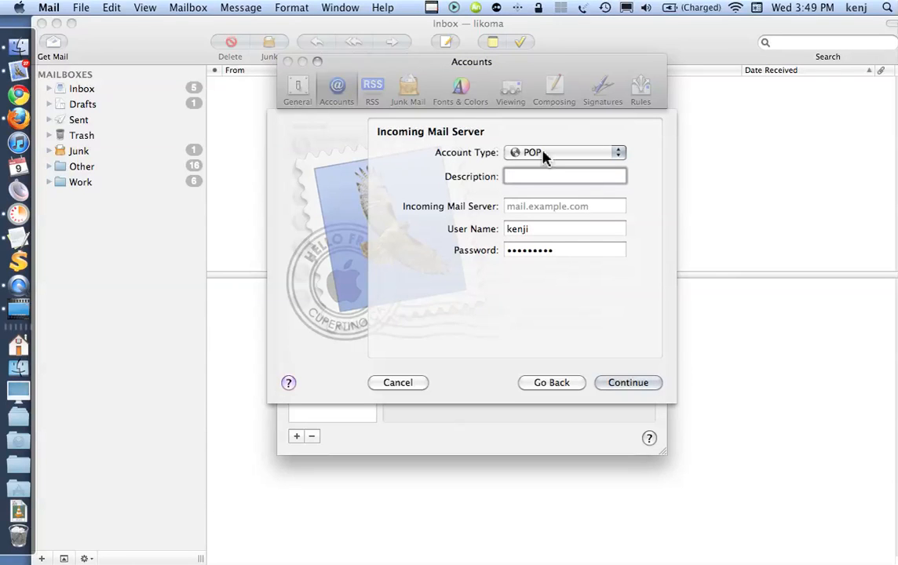
pyautogui.click(566, 152)
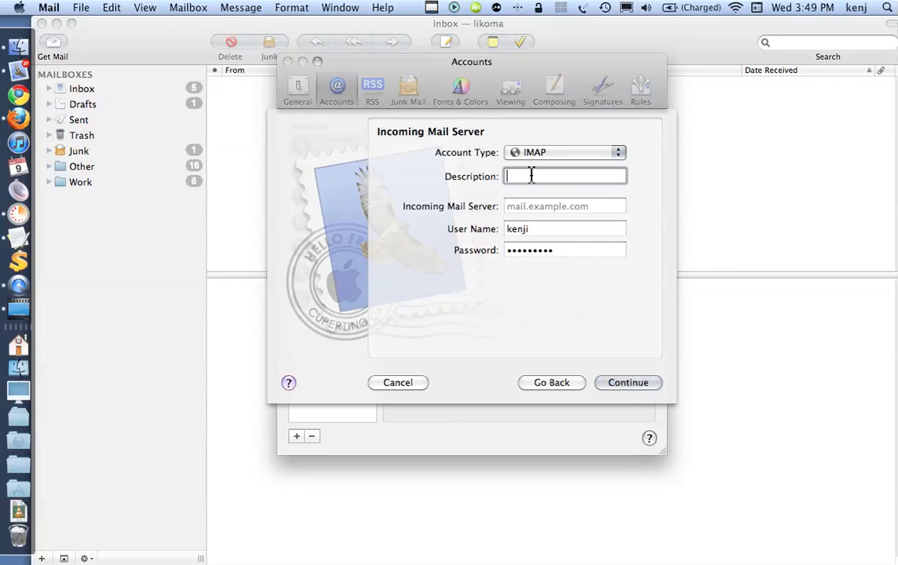
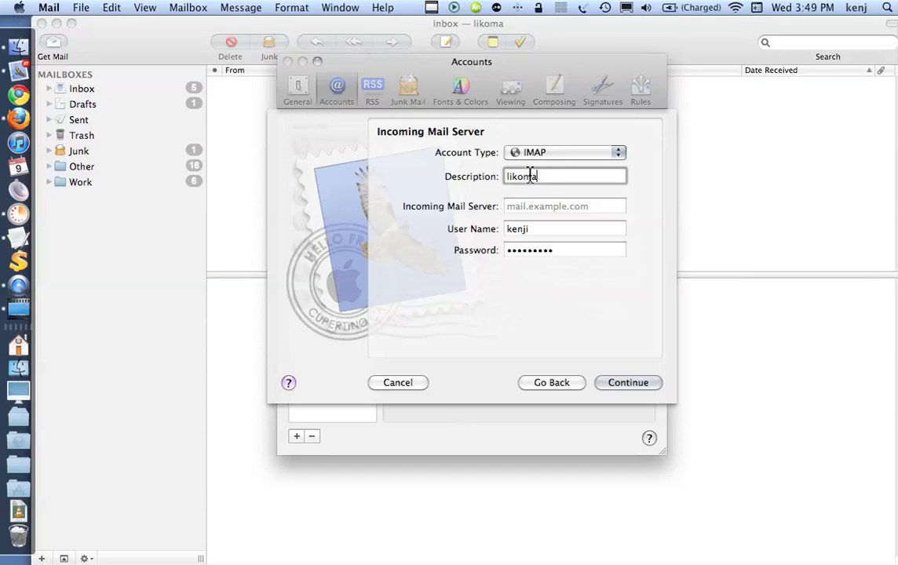
pyautogui.click(565, 206)
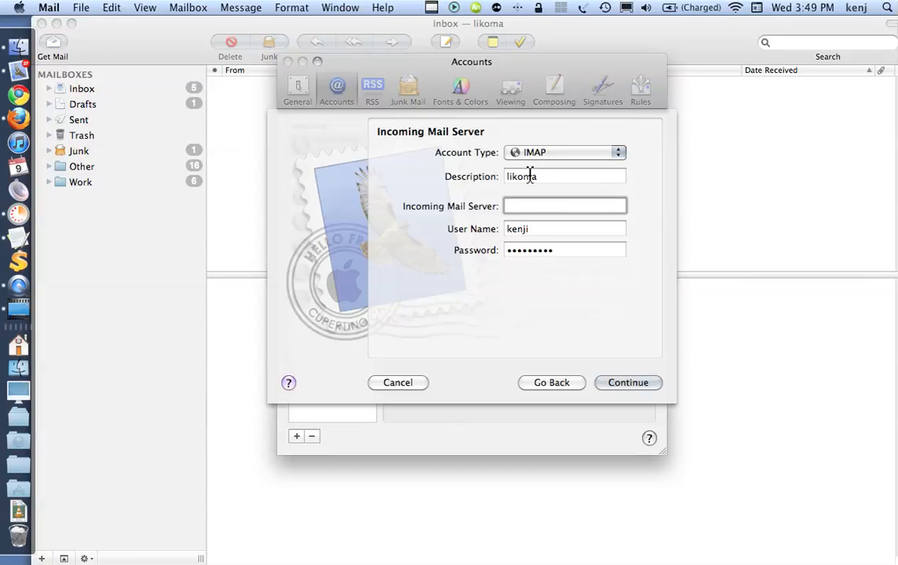
pyautogui.click(565, 205)
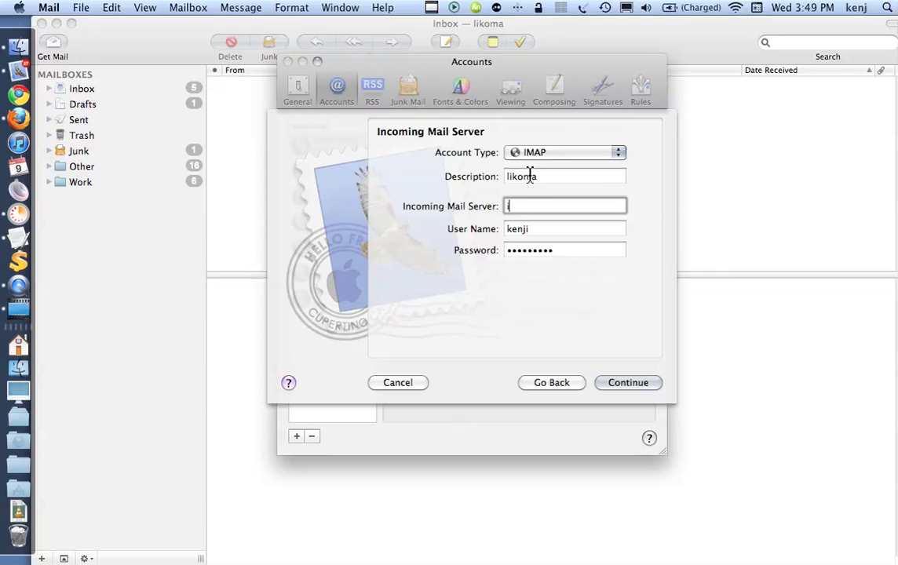
pyautogui.write('imap.gmail.')
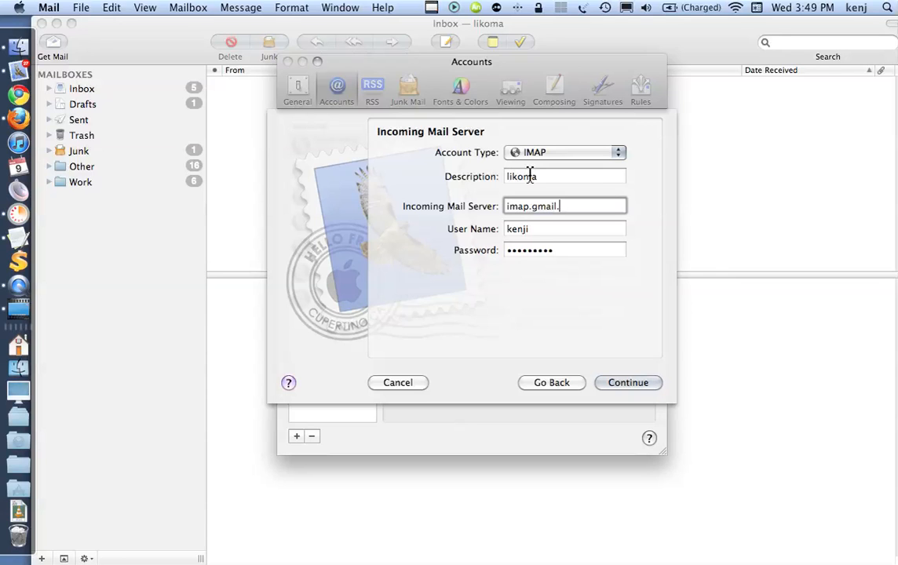
pyautogui.write('com')
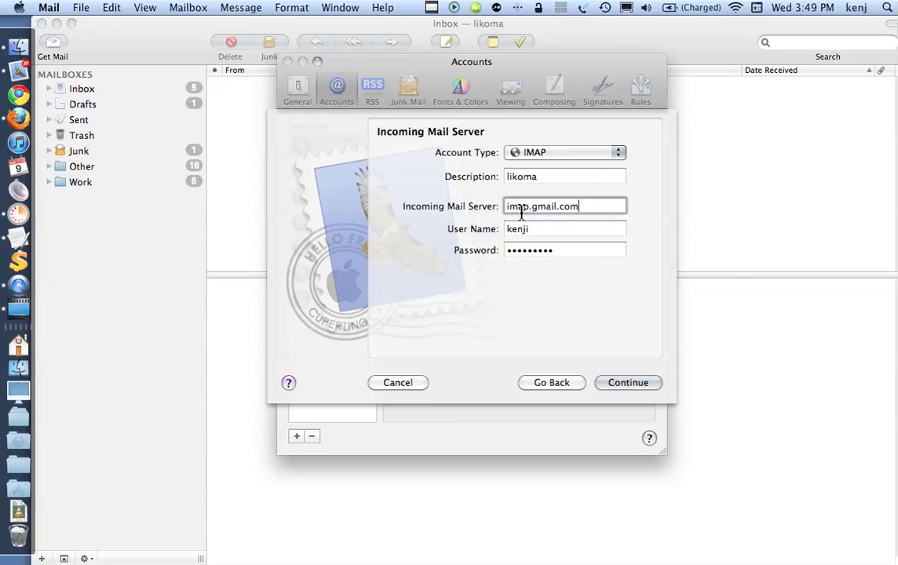
pyautogui.click(565, 229)
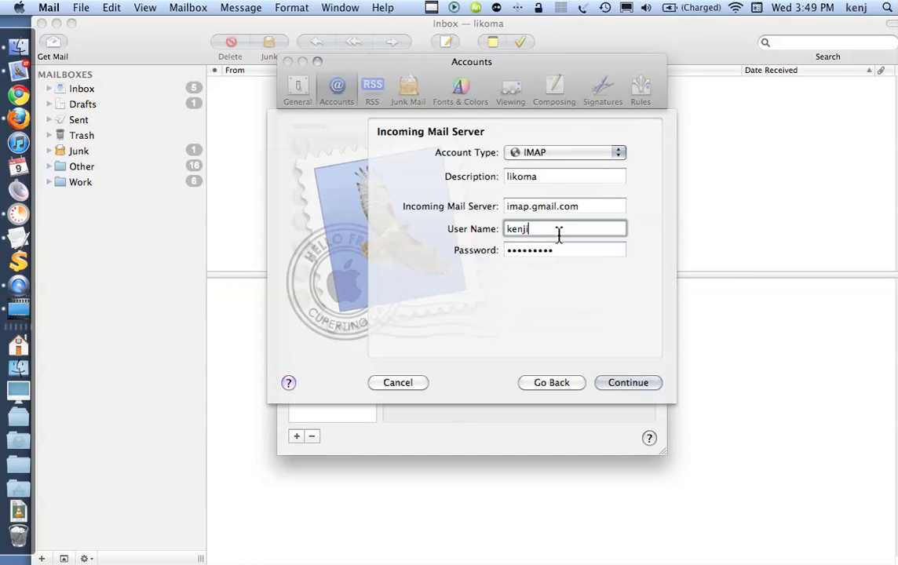
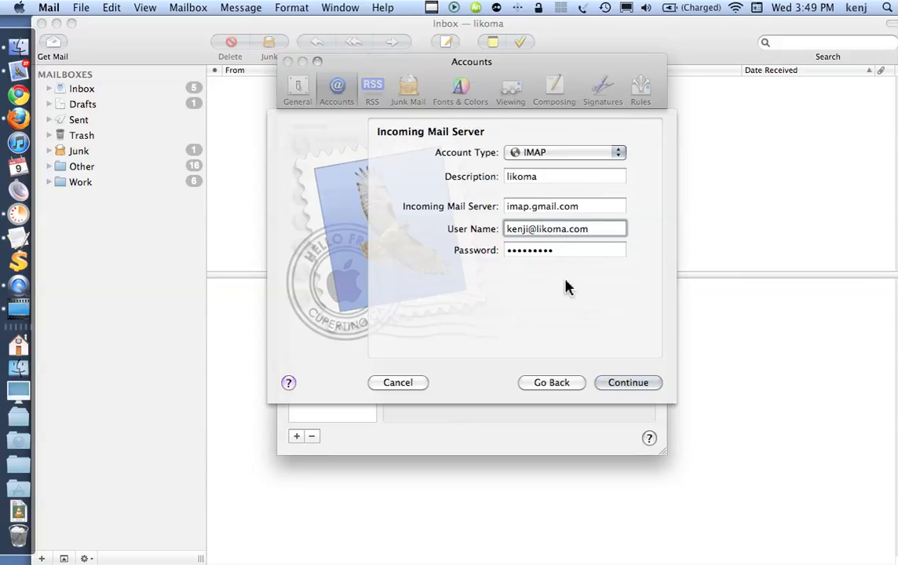
pyautogui.click(628, 382)
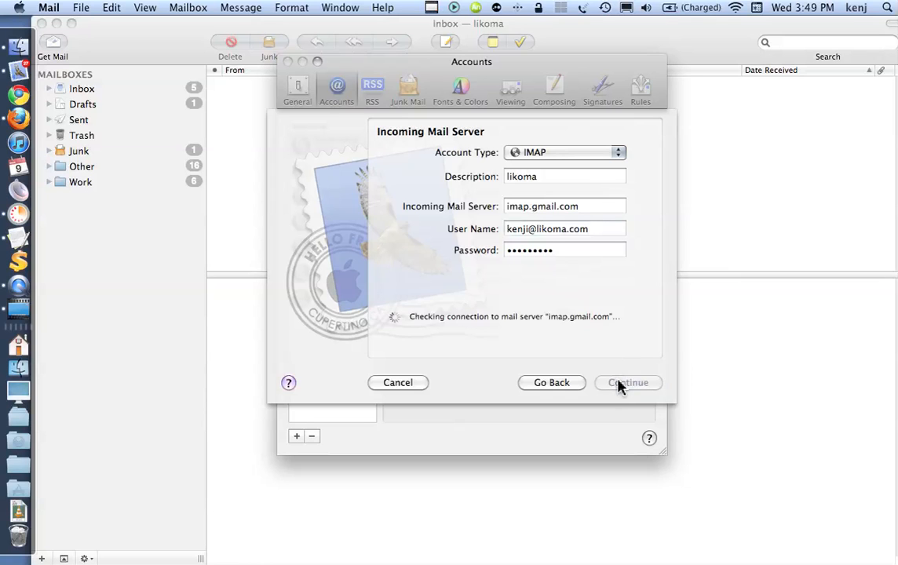
# - Set outgoing server smtp.gmail.com, description likoma, with authentication enabled
pyautogui.click(628, 382)
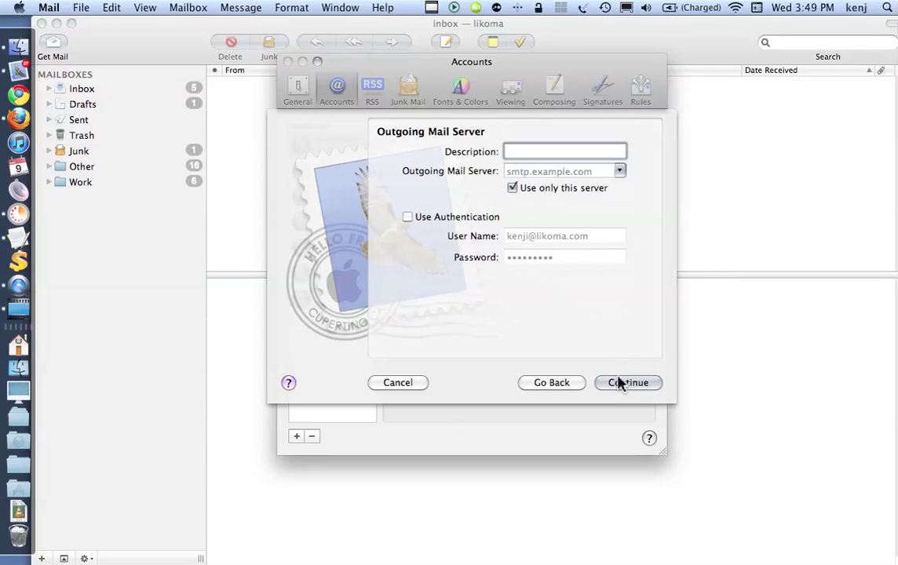
pyautogui.click(564, 151)
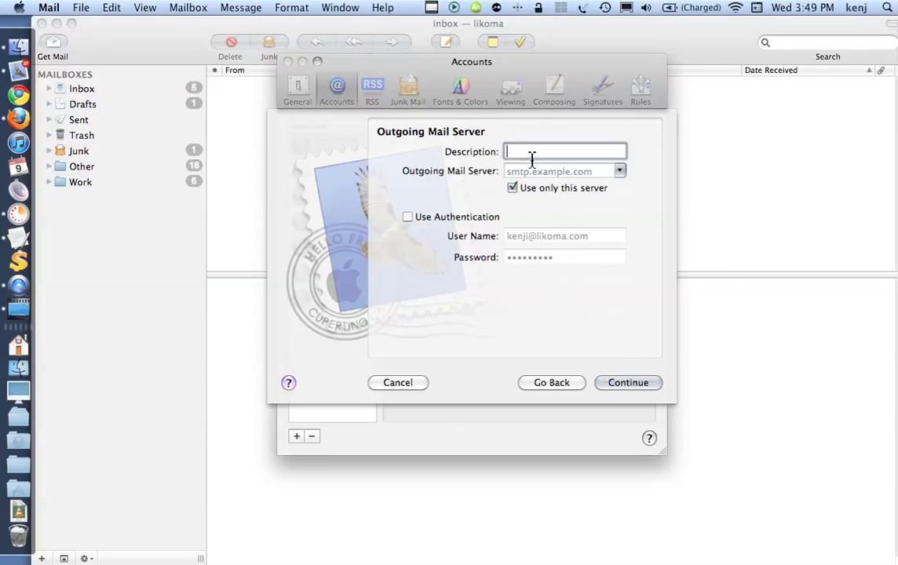
pyautogui.write('likoma')
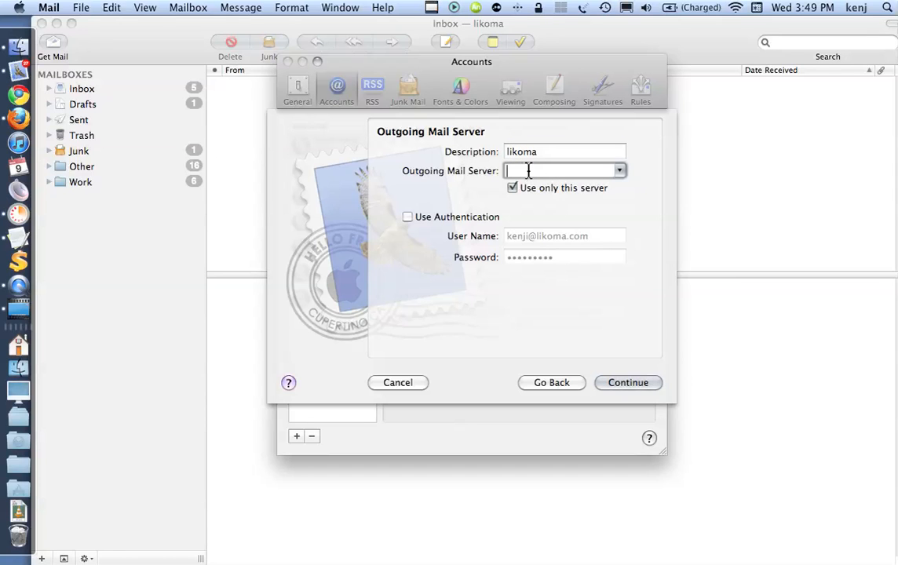
pyautogui.write('smtp')
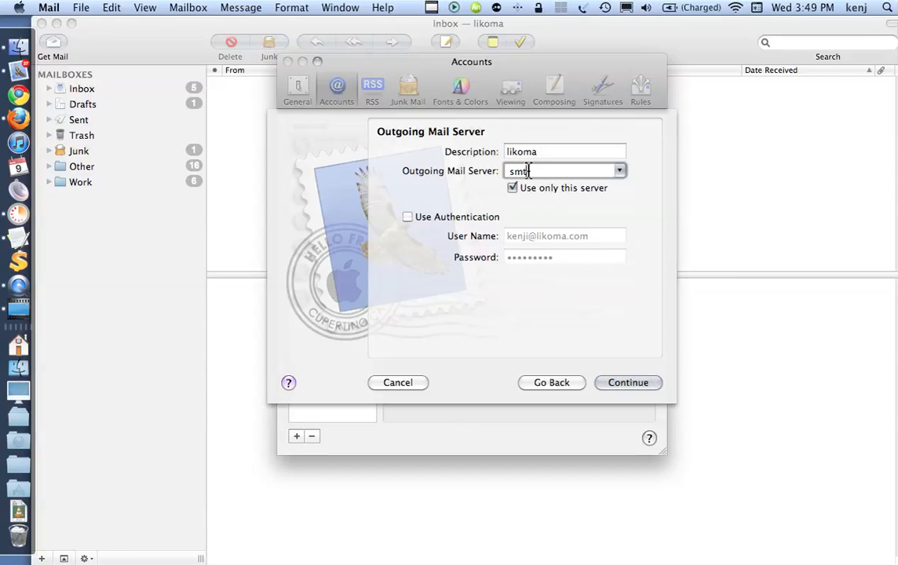
pyautogui.write('.gmail.cm')
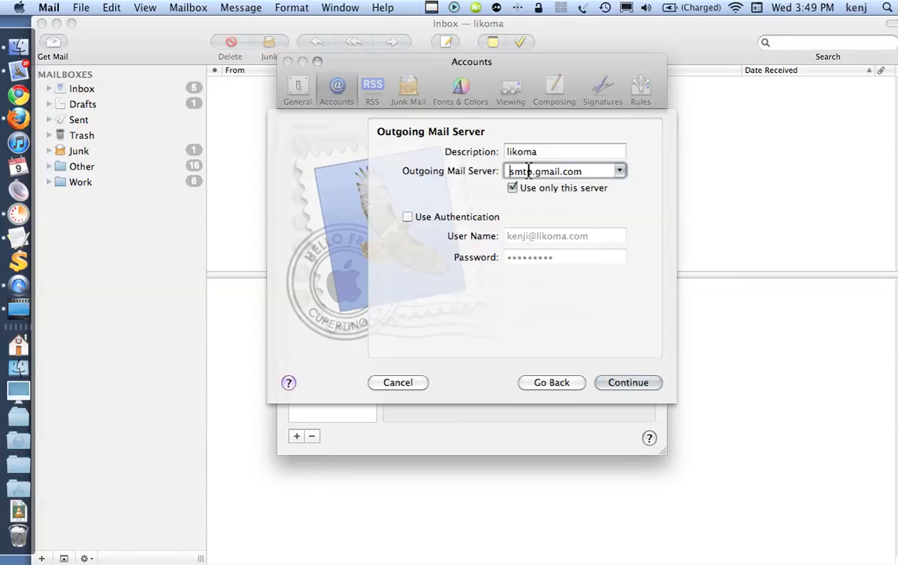
pyautogui.moveTo(440, 202)
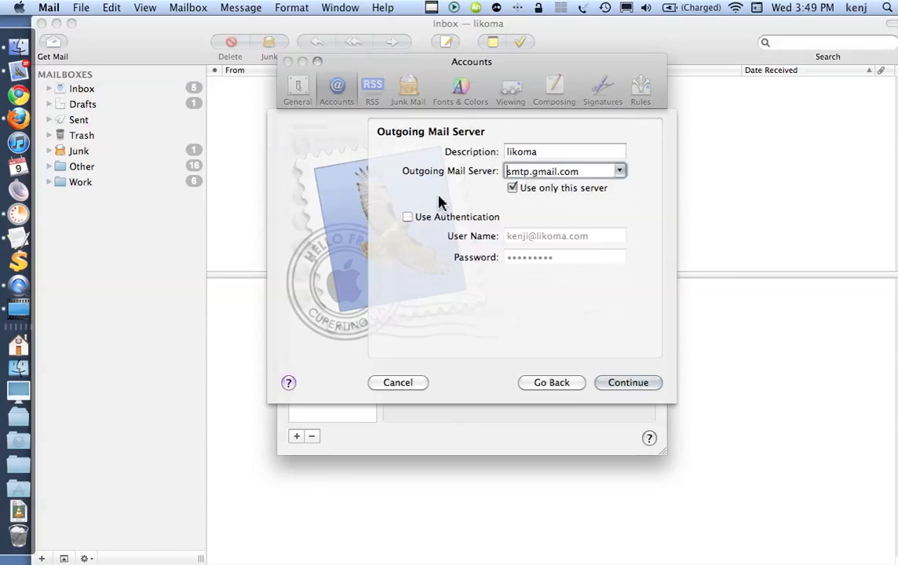
pyautogui.click(407, 217)
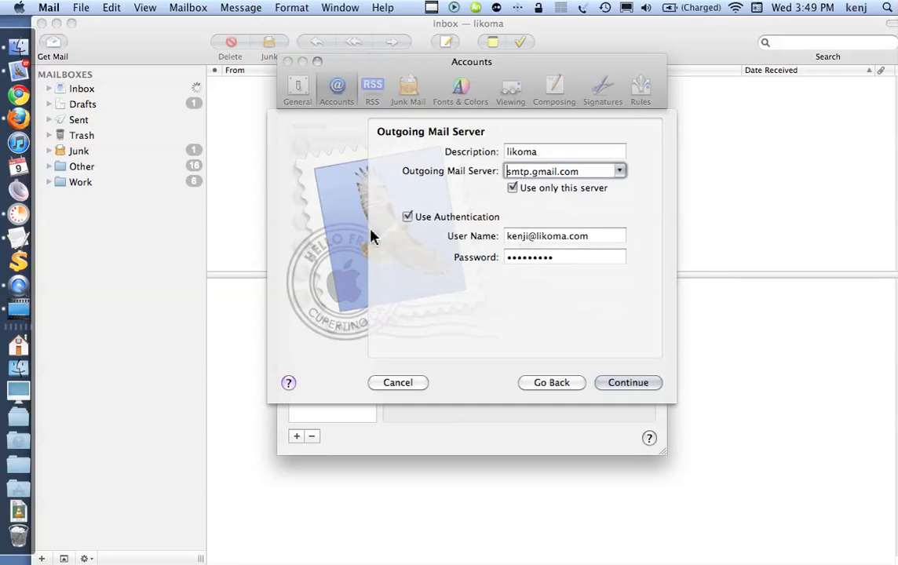
pyautogui.click(628, 382)
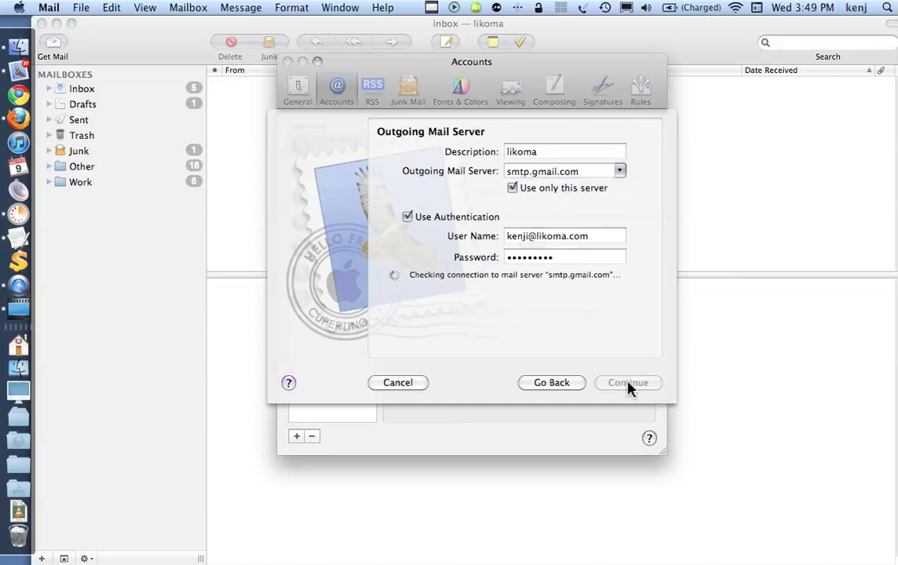
# - Review the Account Summary and create the likoma IMAP account
pyautogui.click(628, 383)
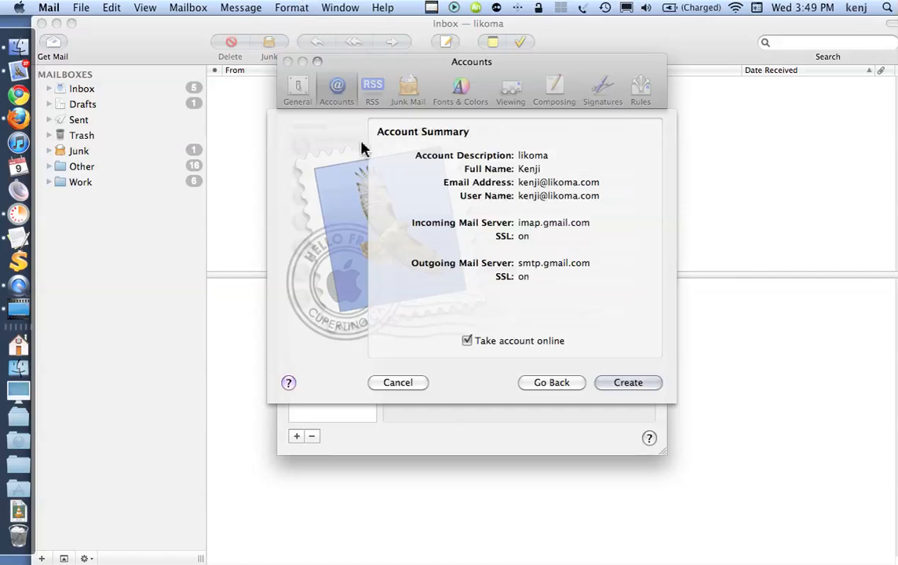
pyautogui.moveTo(462, 259)
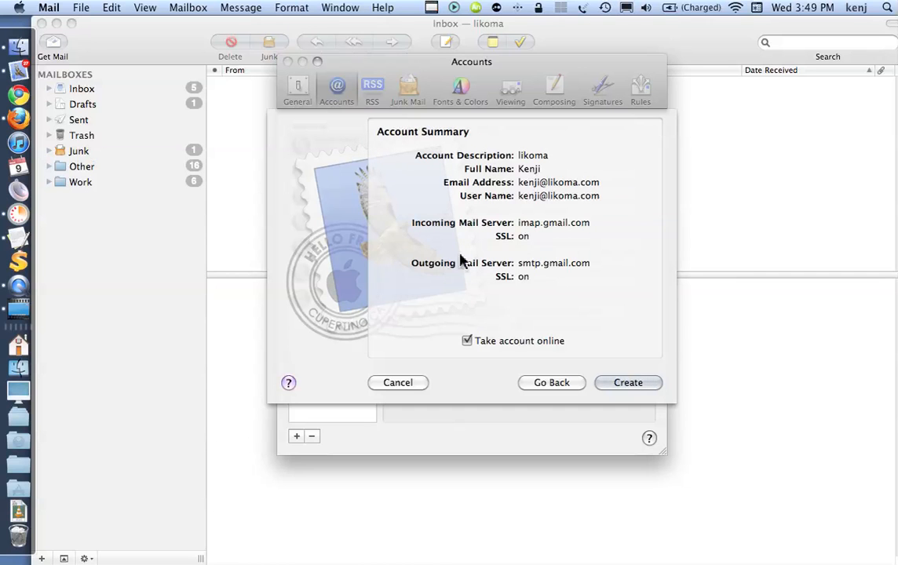
pyautogui.click(628, 382)
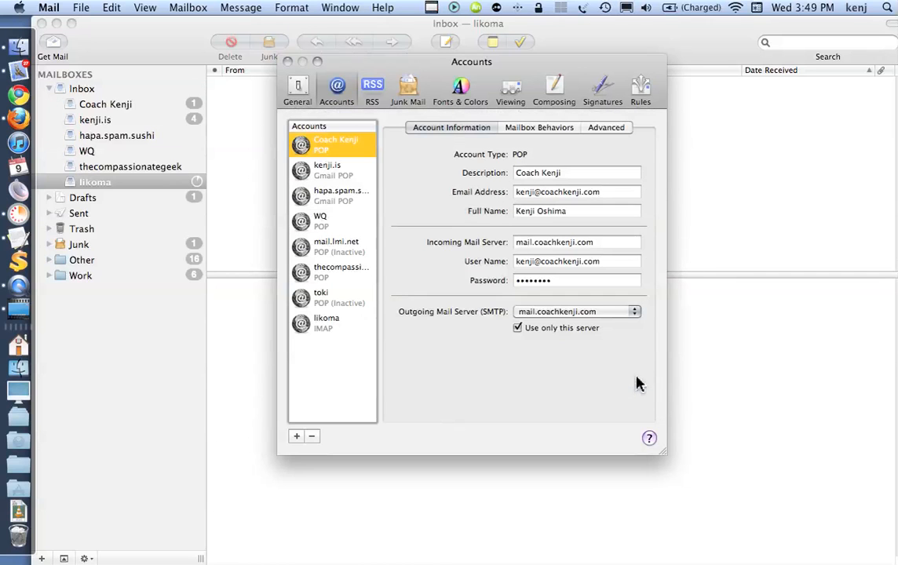